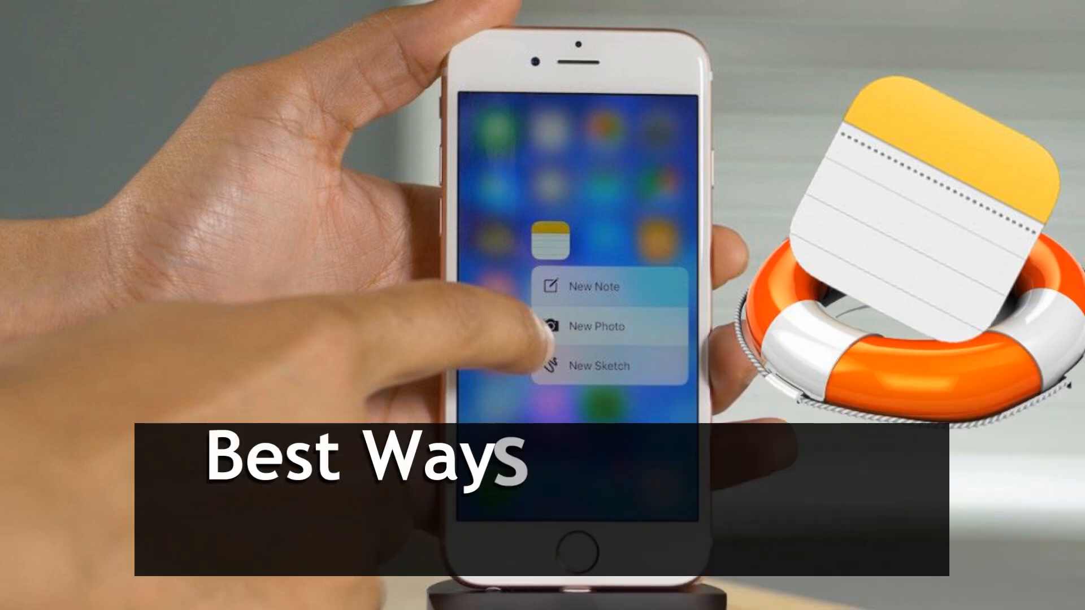
text(to recover delete)
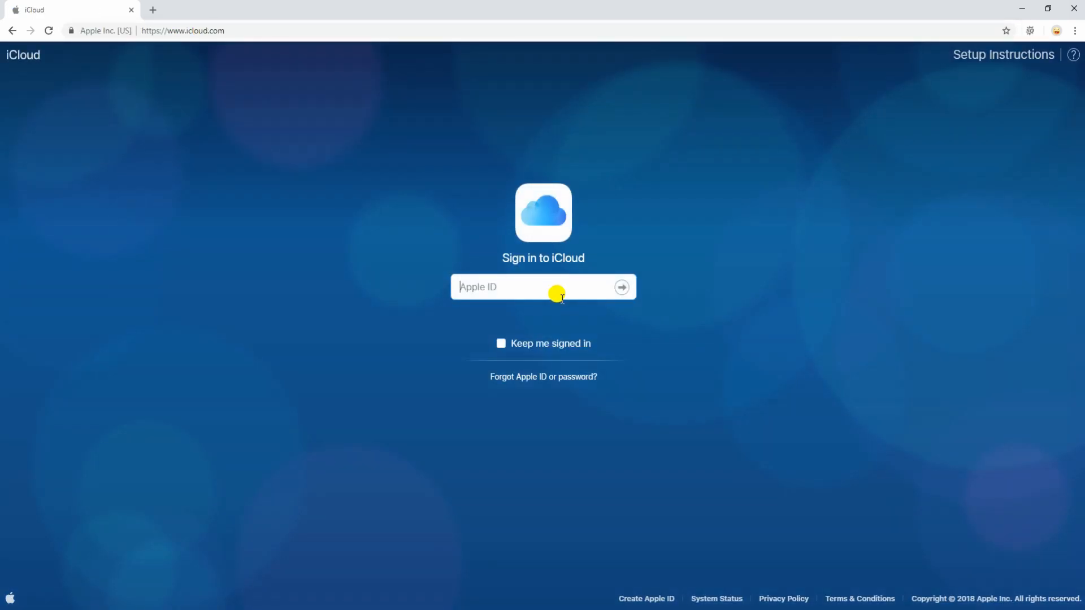
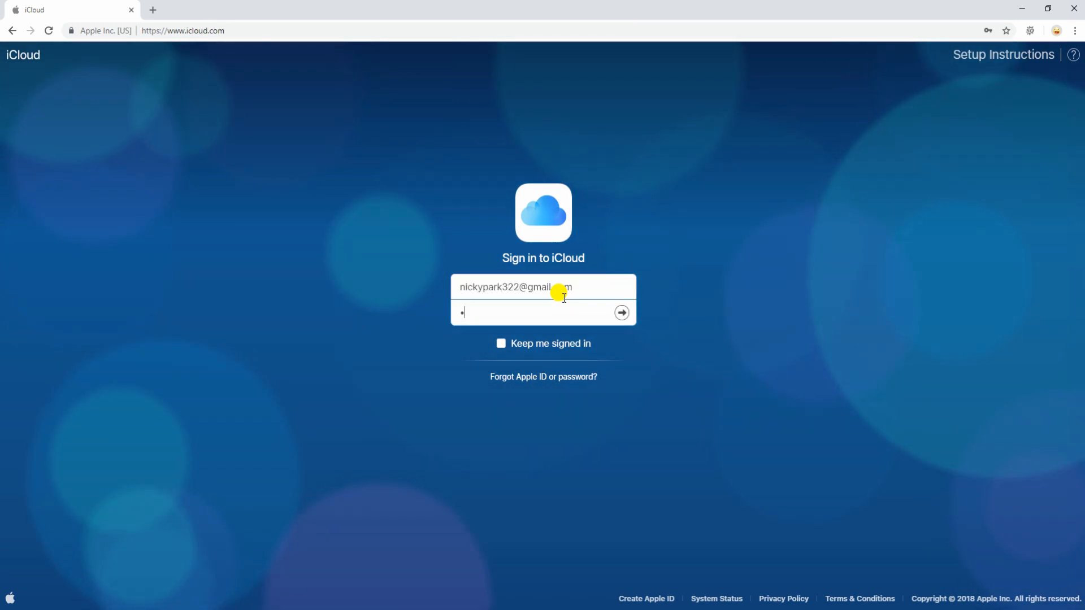
click(622, 312)
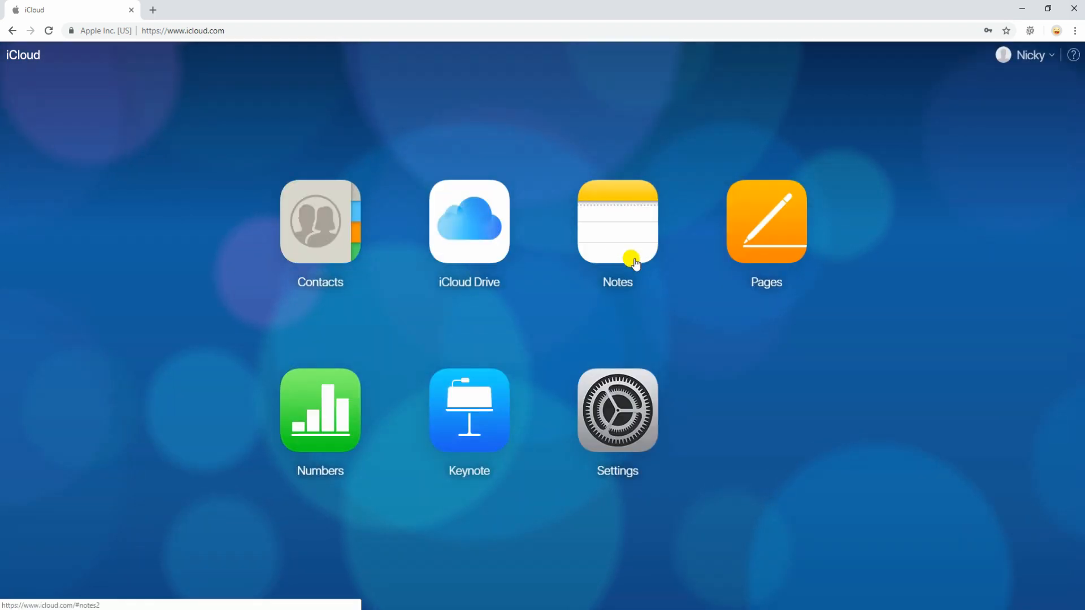
click(617, 221)
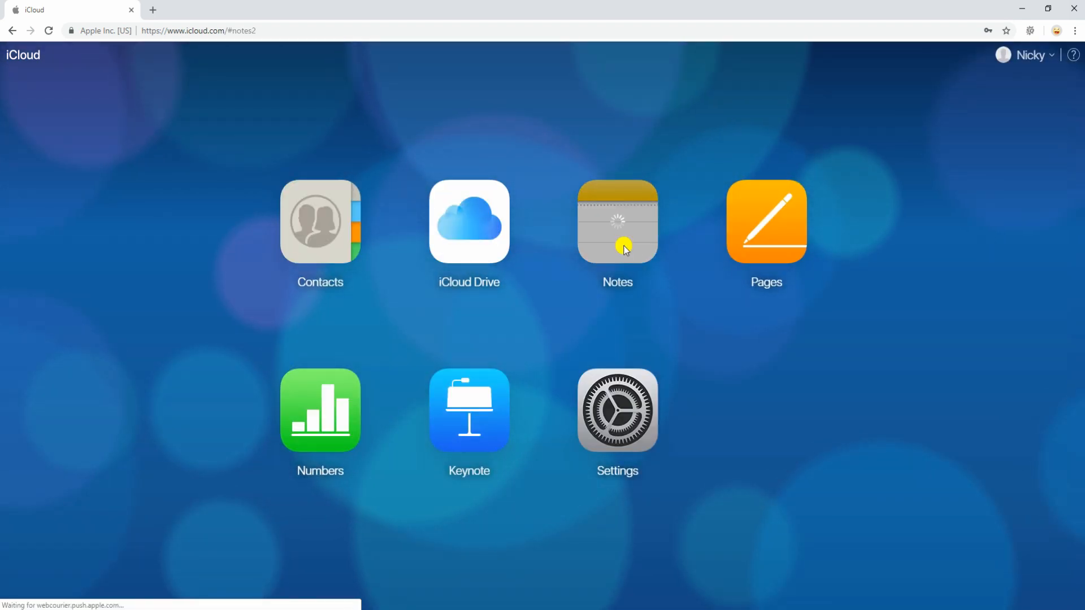
click(617, 221)
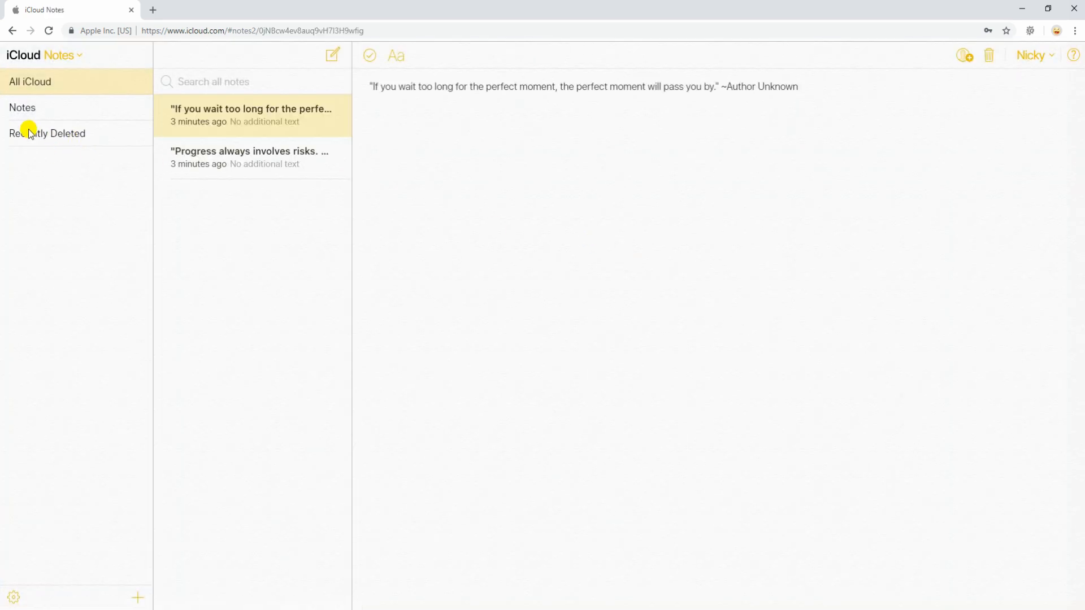
Show the Recently Deleted folder listing the deleted Faith quote note.
click(48, 133)
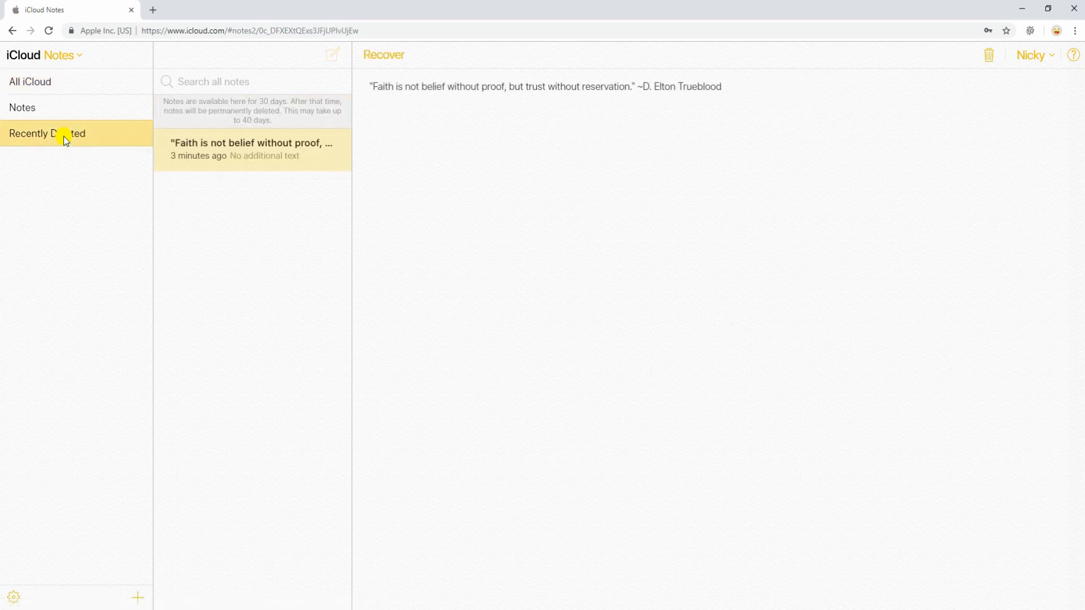
mouse_move(284, 183)
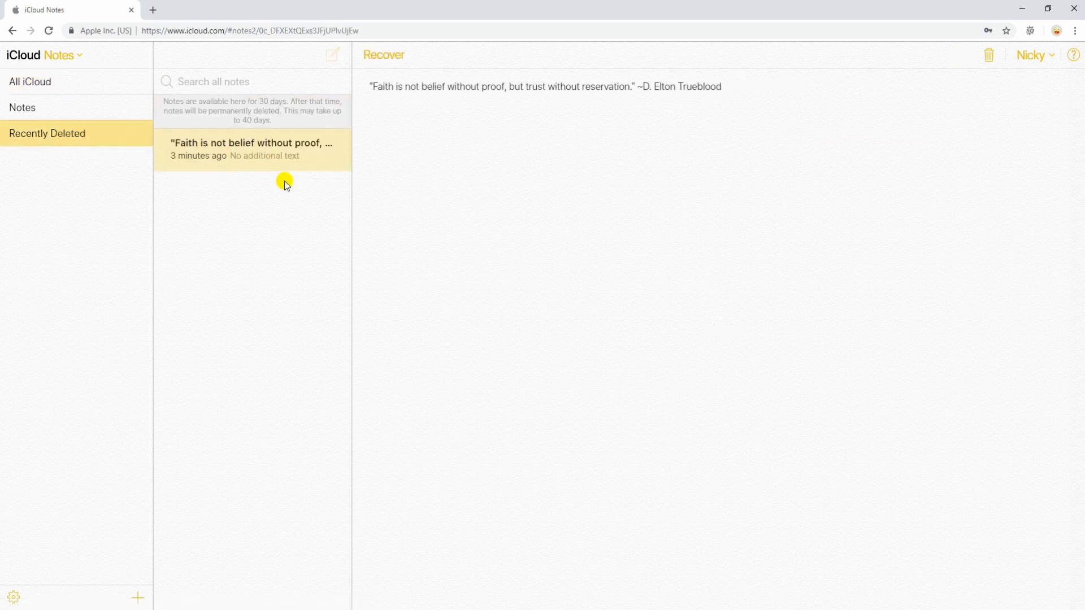